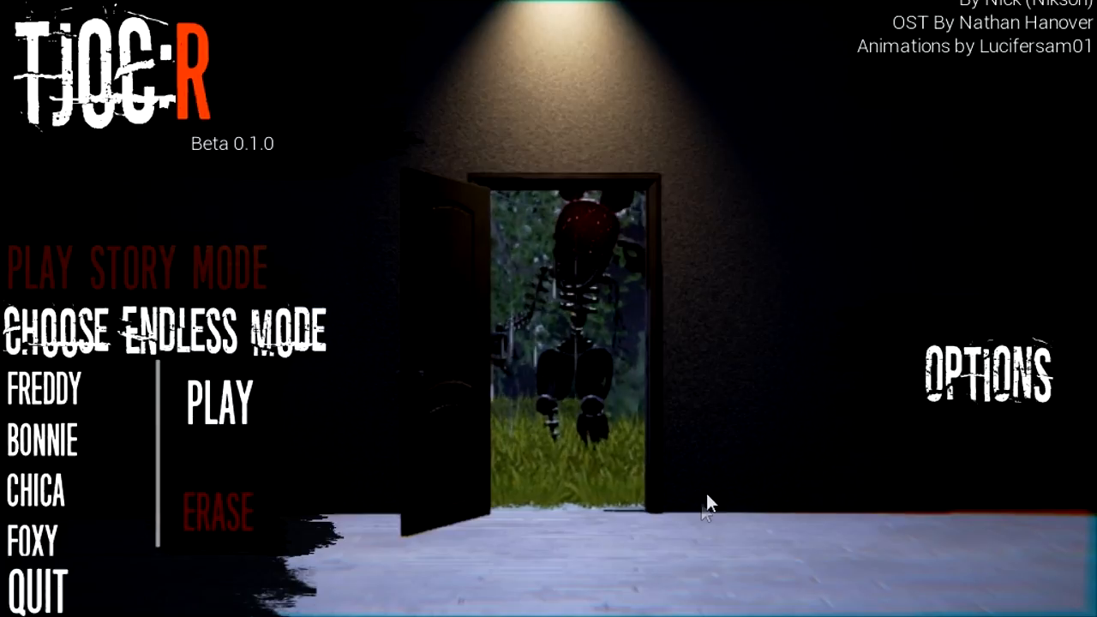
mouse_move(221, 377)
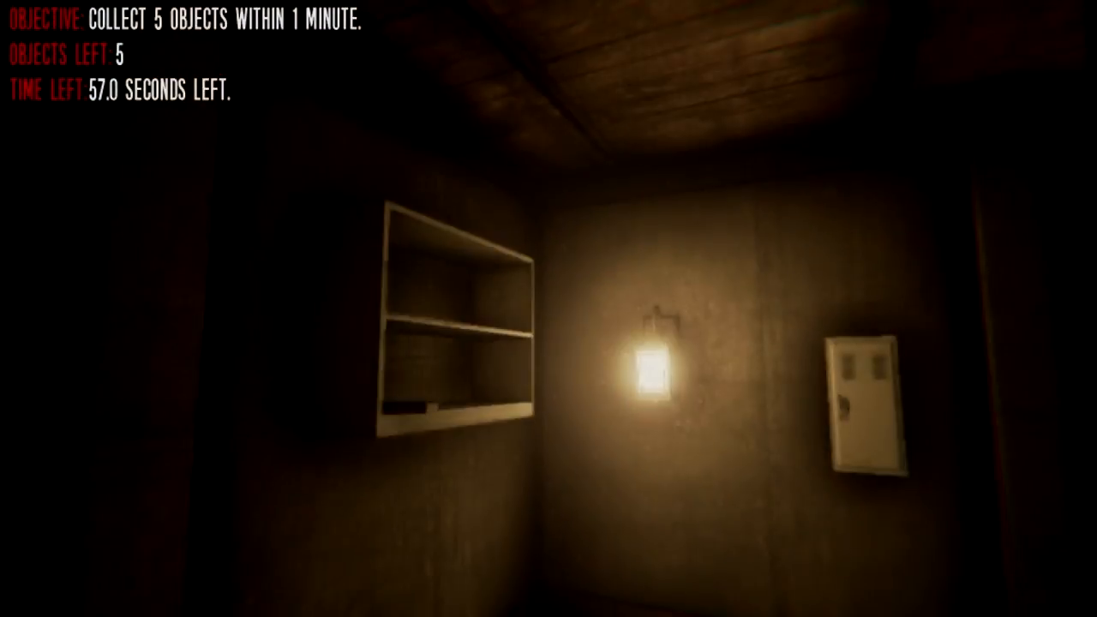
mouse_move(548, 309)
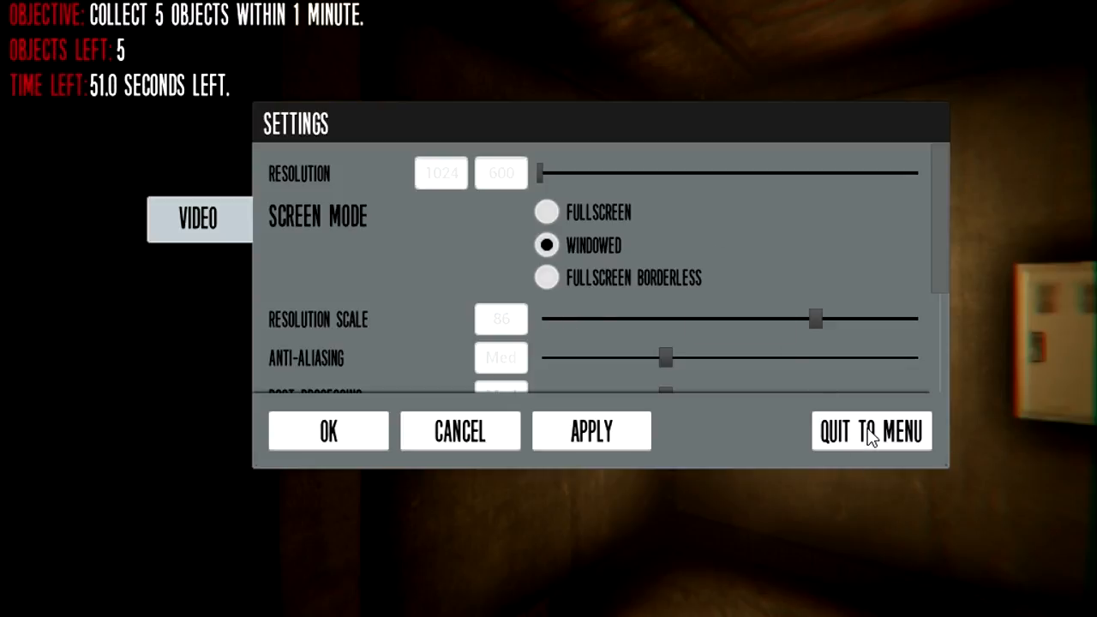
Step: Quit the endless run via Confirm Quit twice, returning to the main menu
left_click(870, 430)
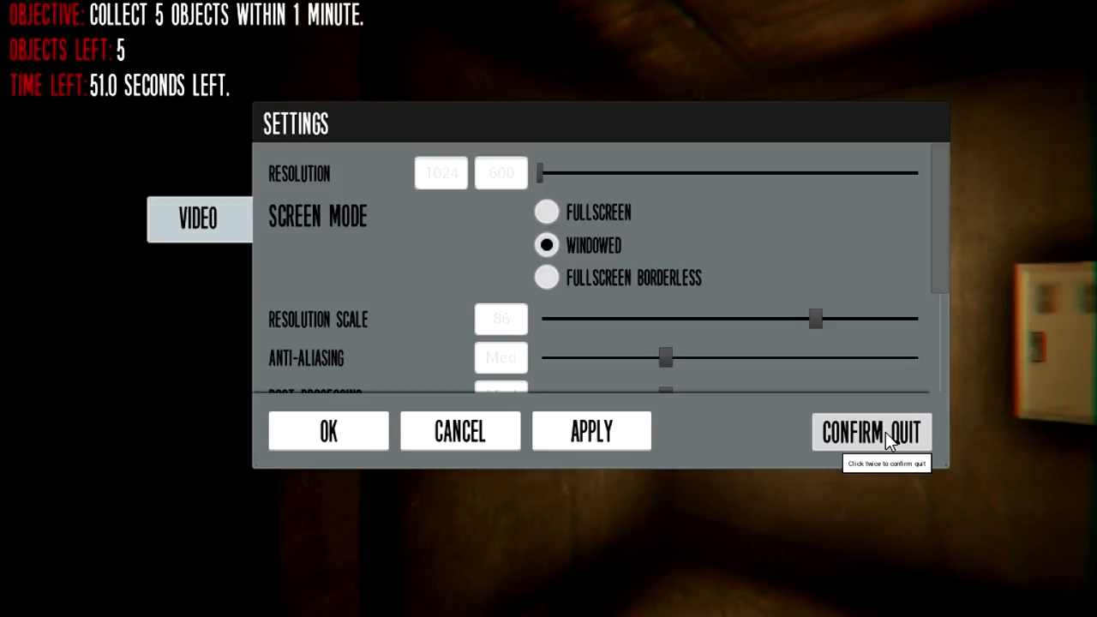
left_click(870, 431)
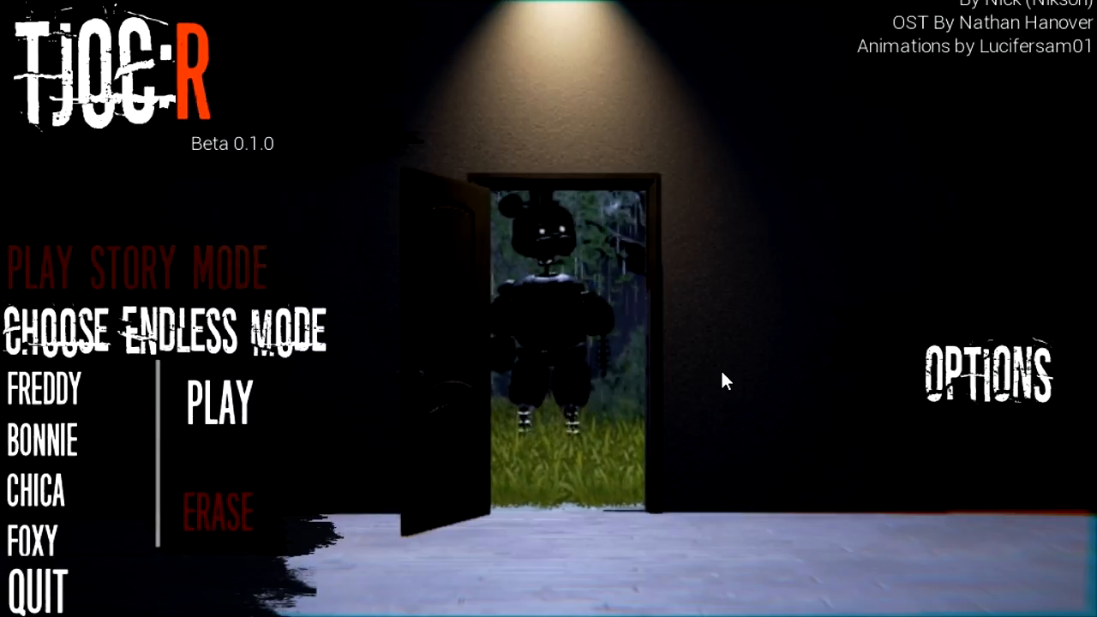
mouse_move(514, 437)
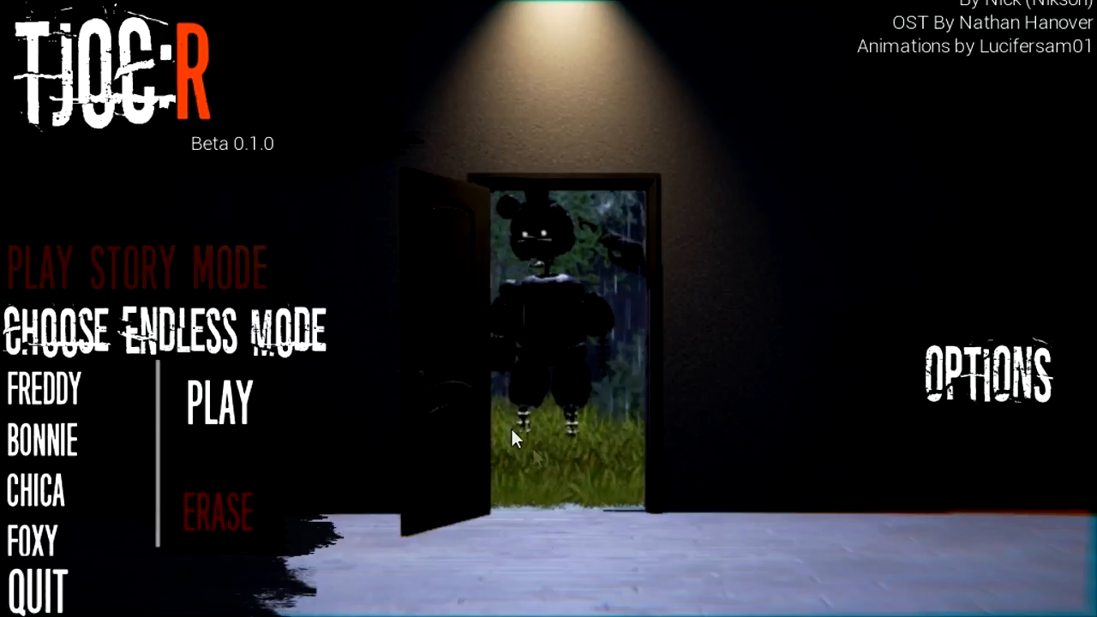